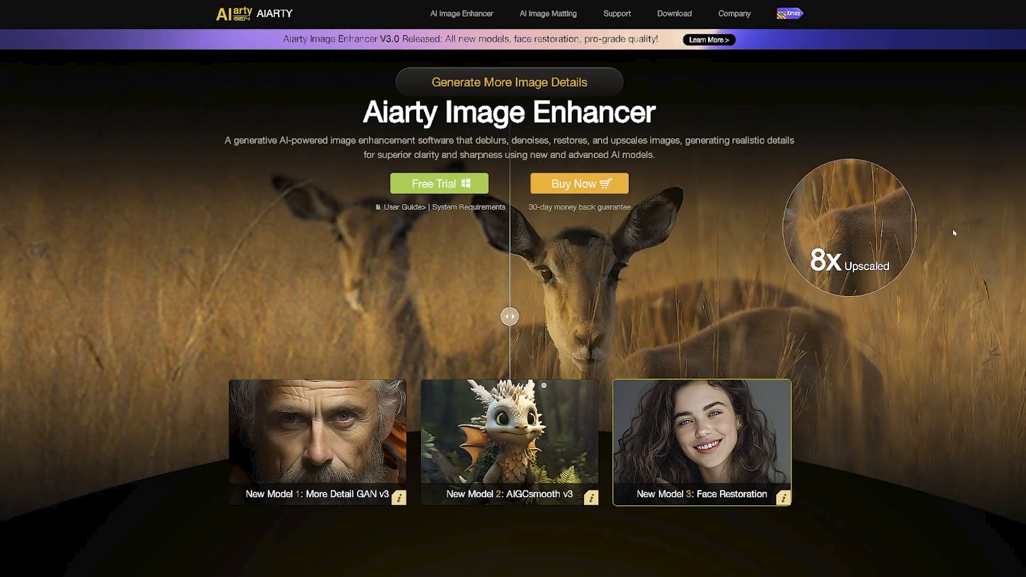
# Browse the Restore examples: Restore Old Photos, Fix Distorted AI Face, Group Photos, then Low-light Photos
pyautogui.scroll(-3)
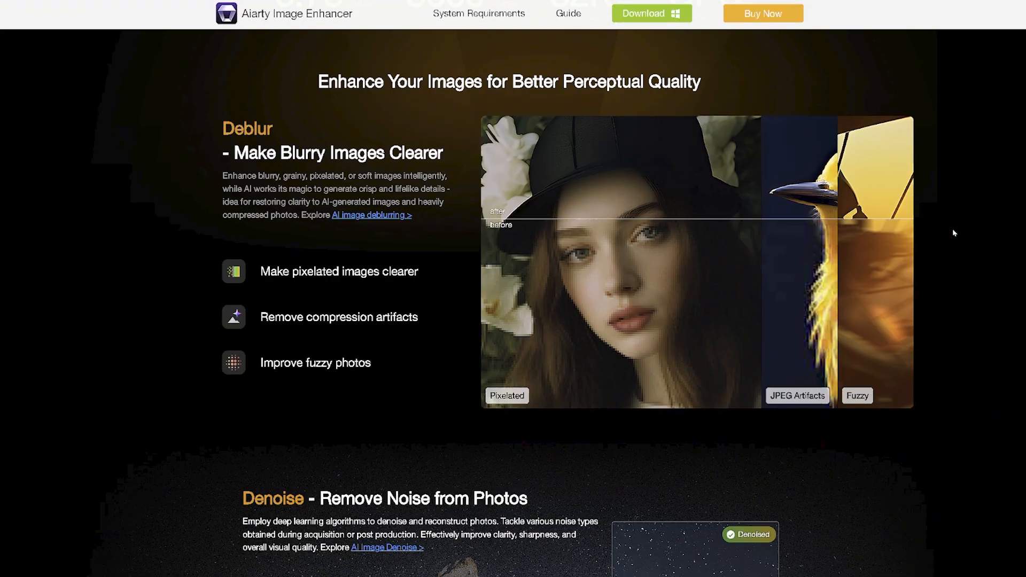
pyautogui.scroll(-3)
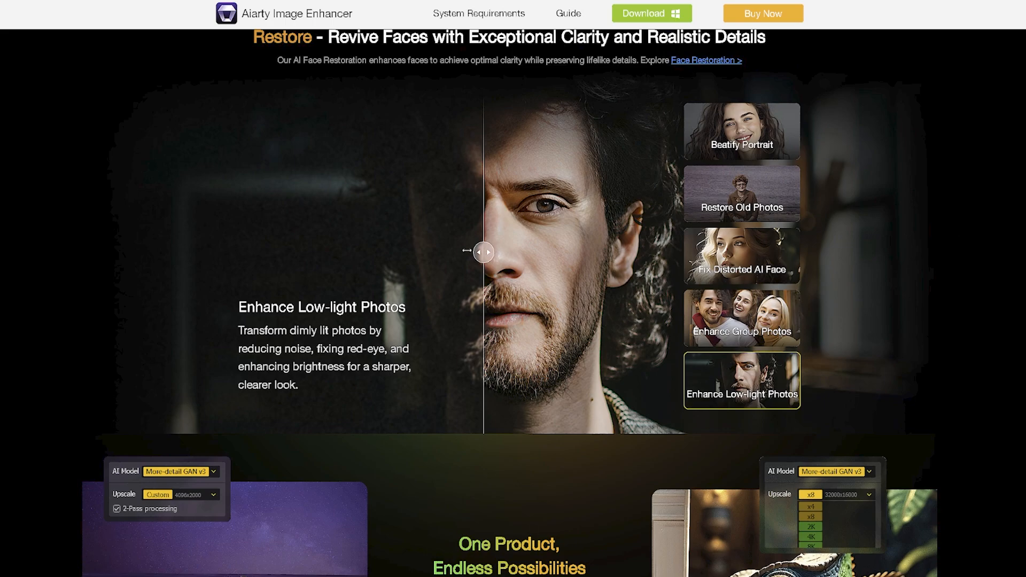
pyautogui.click(740, 193)
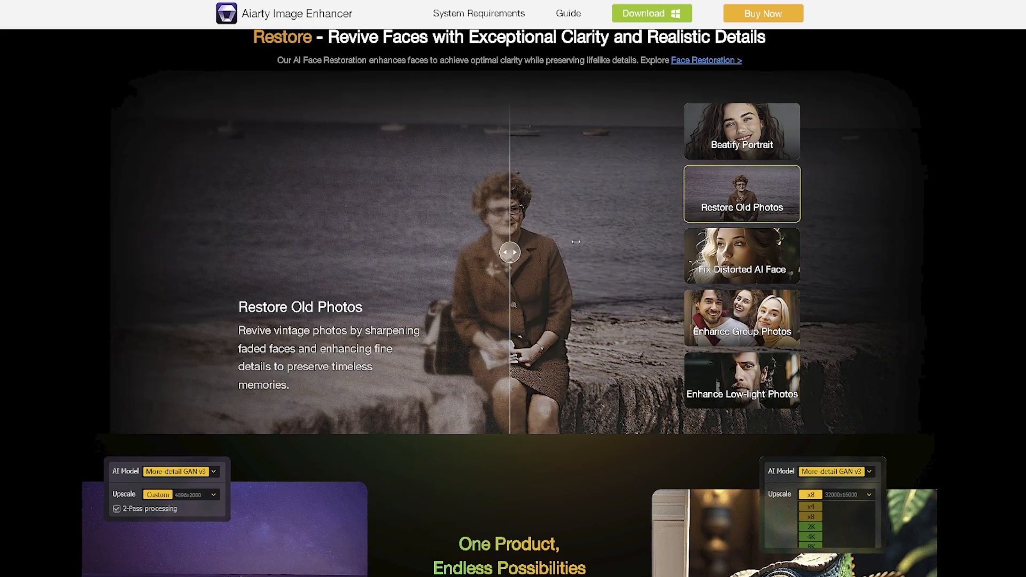
pyautogui.click(741, 255)
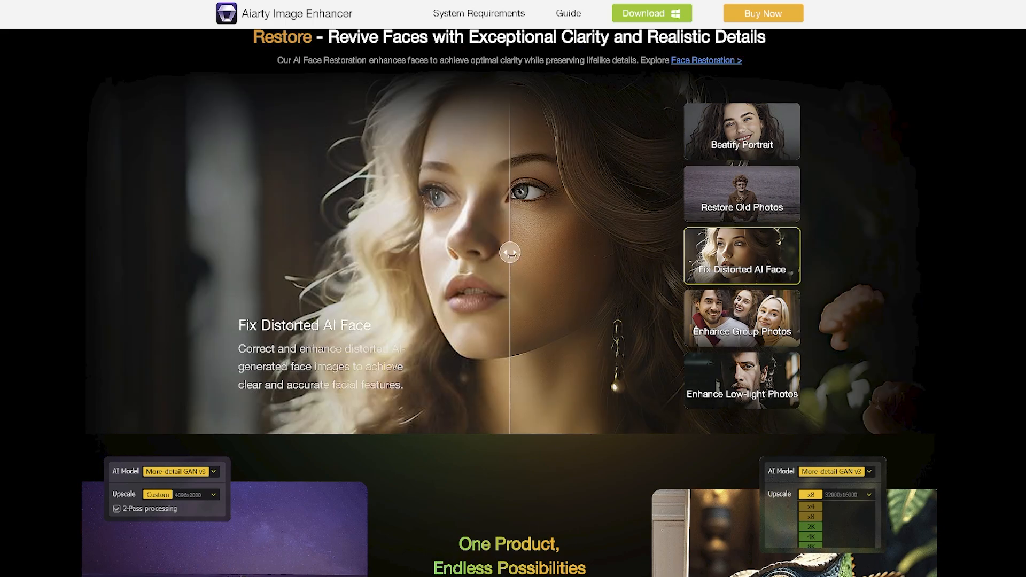
pyautogui.click(740, 319)
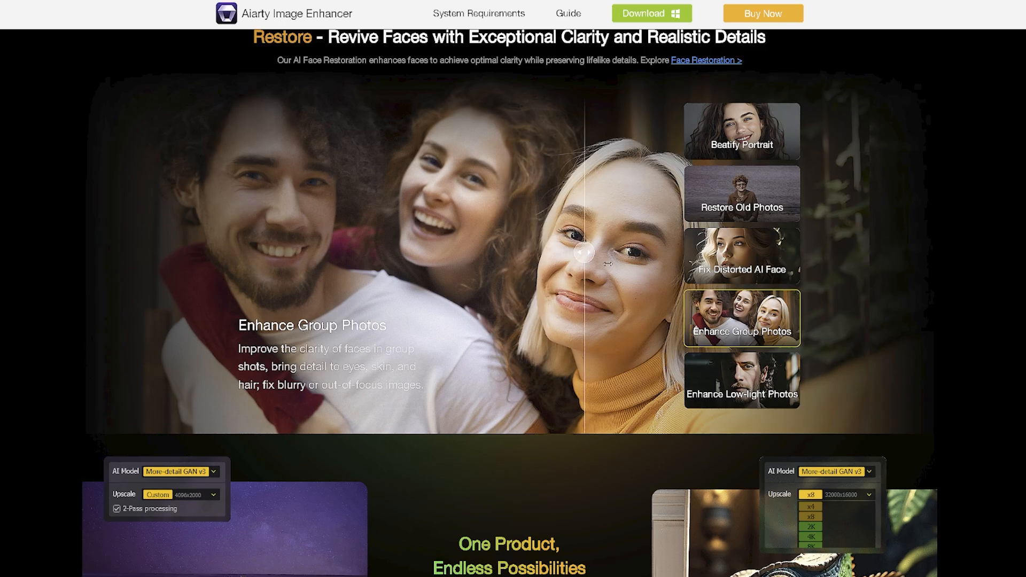
pyautogui.click(742, 380)
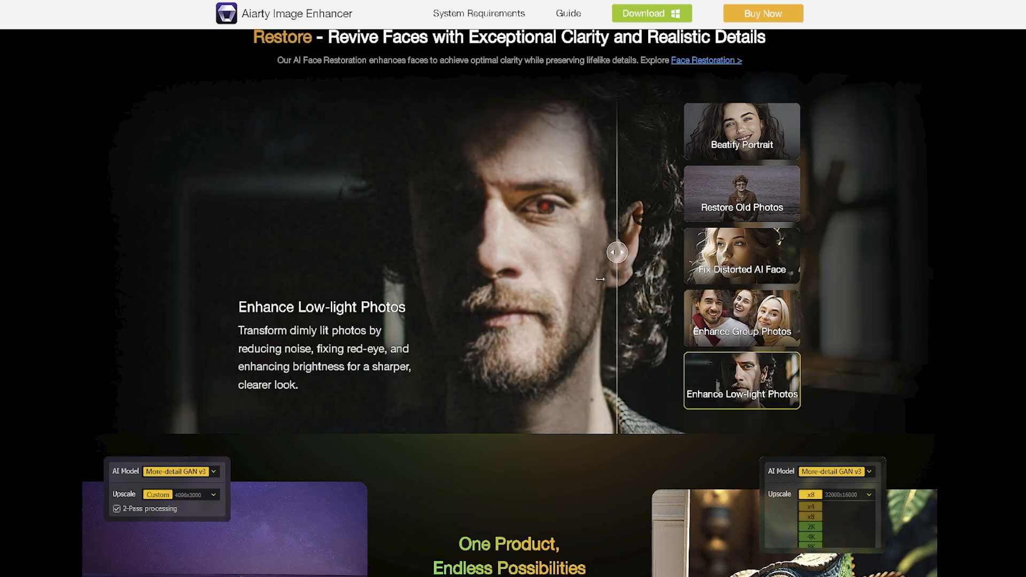
pyautogui.scroll(-3)
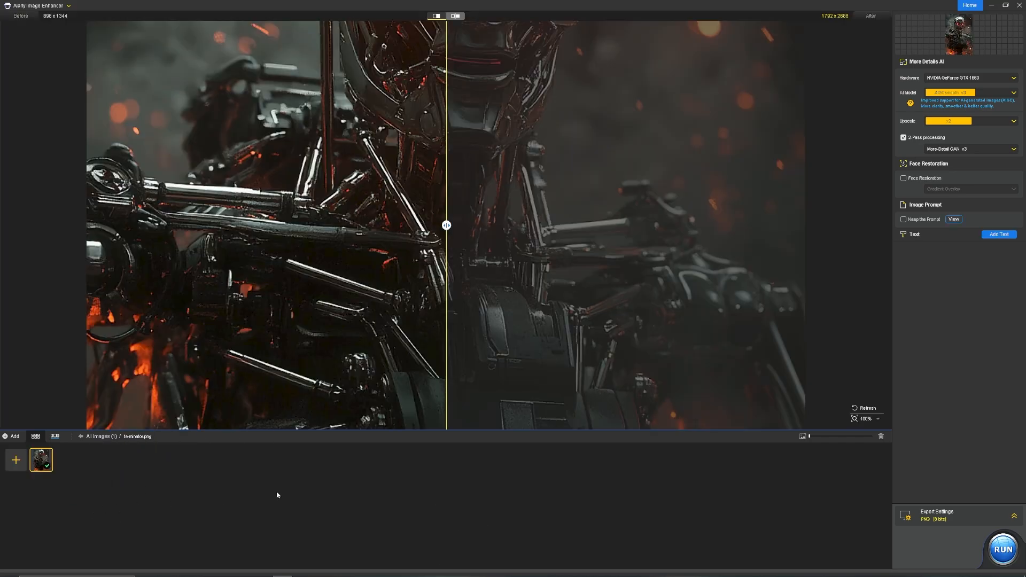
# Generate the enhanced preview of the robot and wait through model loading and inference
pyautogui.click(1001, 548)
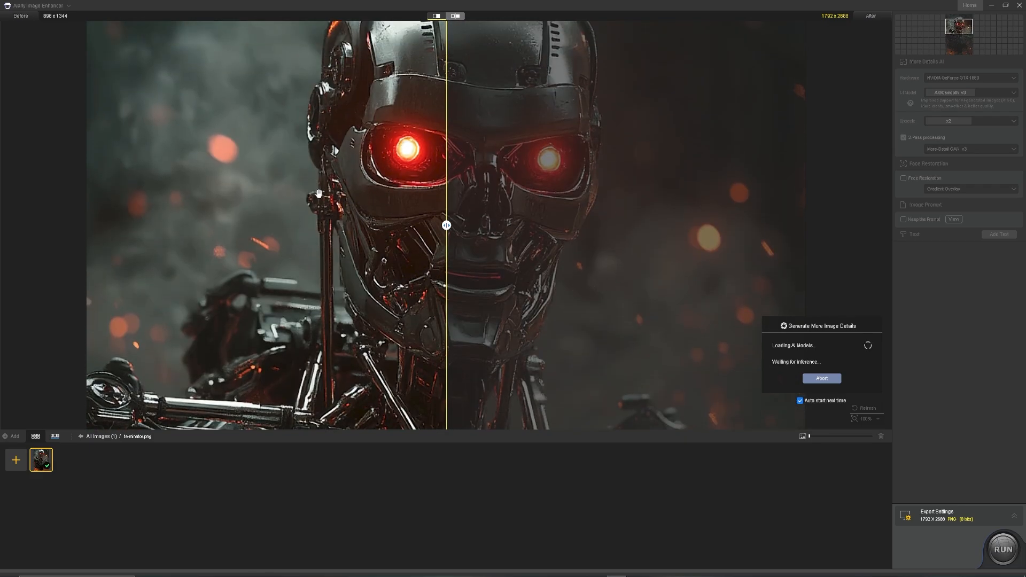
pyautogui.moveTo(852, 192)
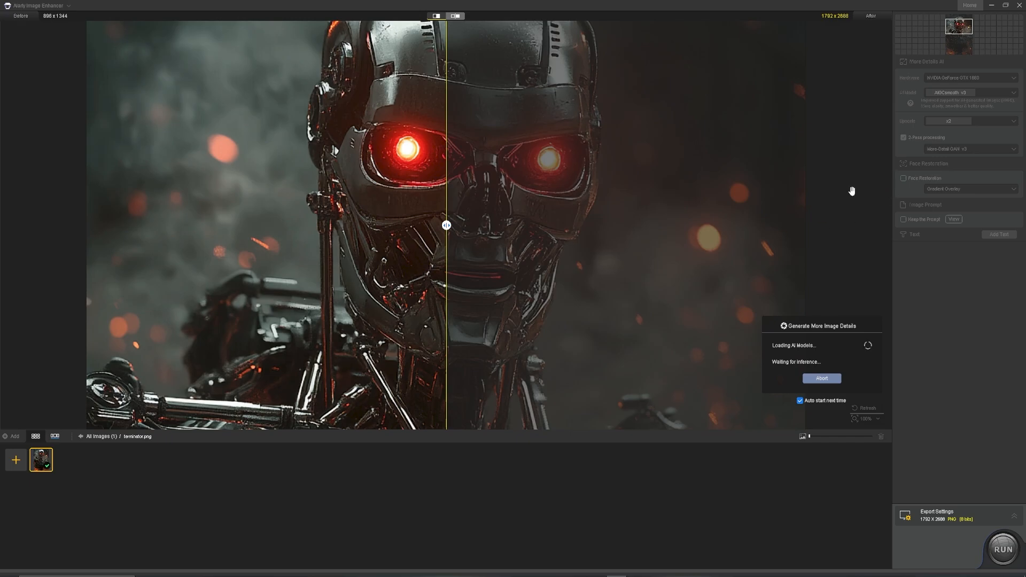
pyautogui.moveTo(814, 352)
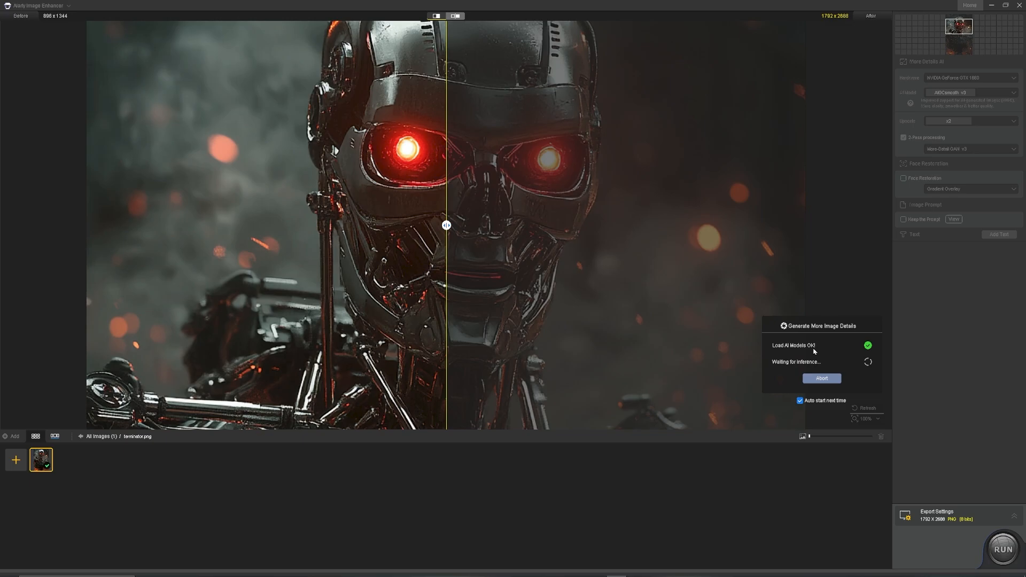
pyautogui.moveTo(767, 387)
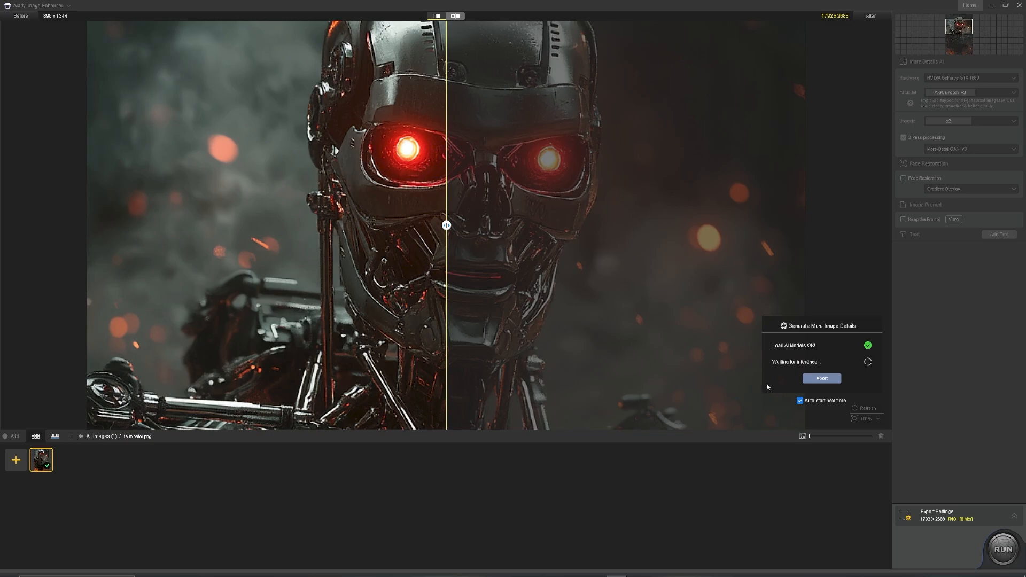
pyautogui.moveTo(929, 525)
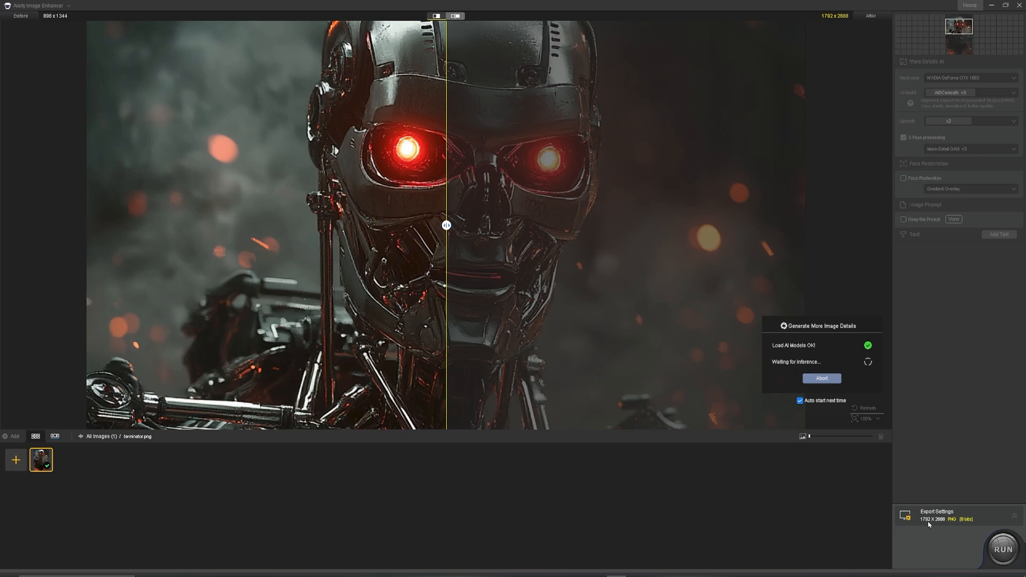
pyautogui.click(821, 378)
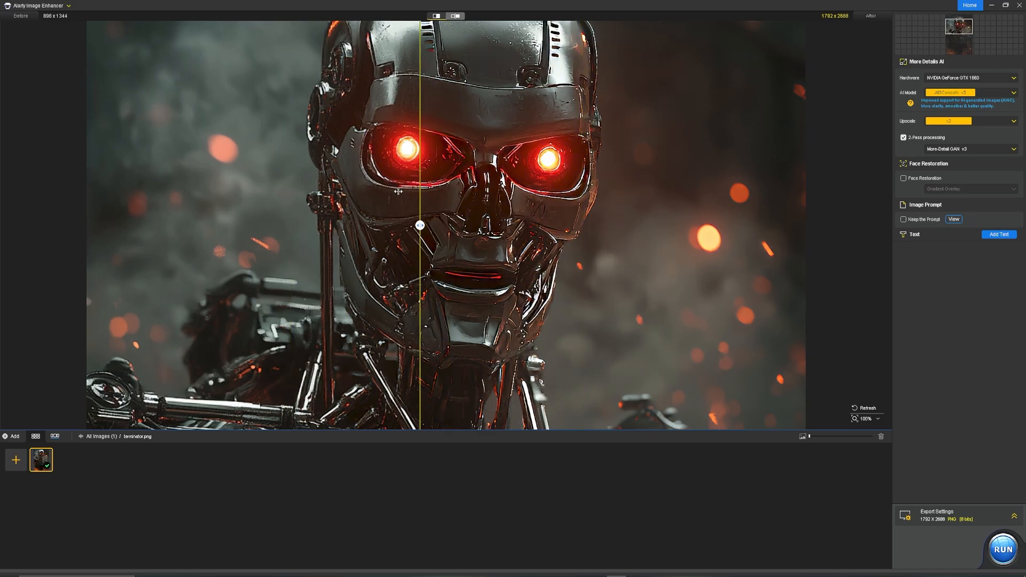
pyautogui.moveTo(419, 225); pyautogui.dragTo(316, 225)
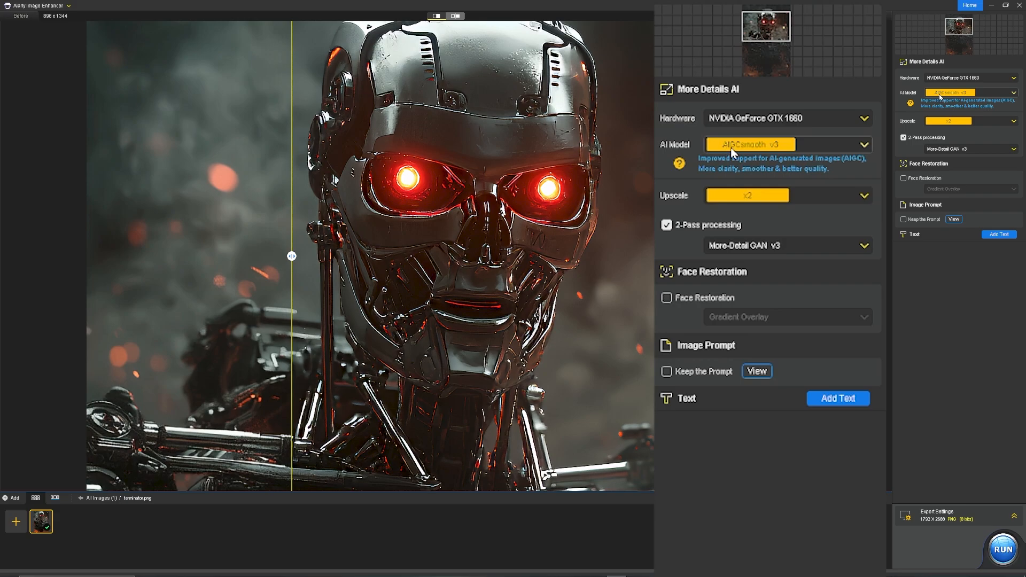
pyautogui.moveTo(779, 154)
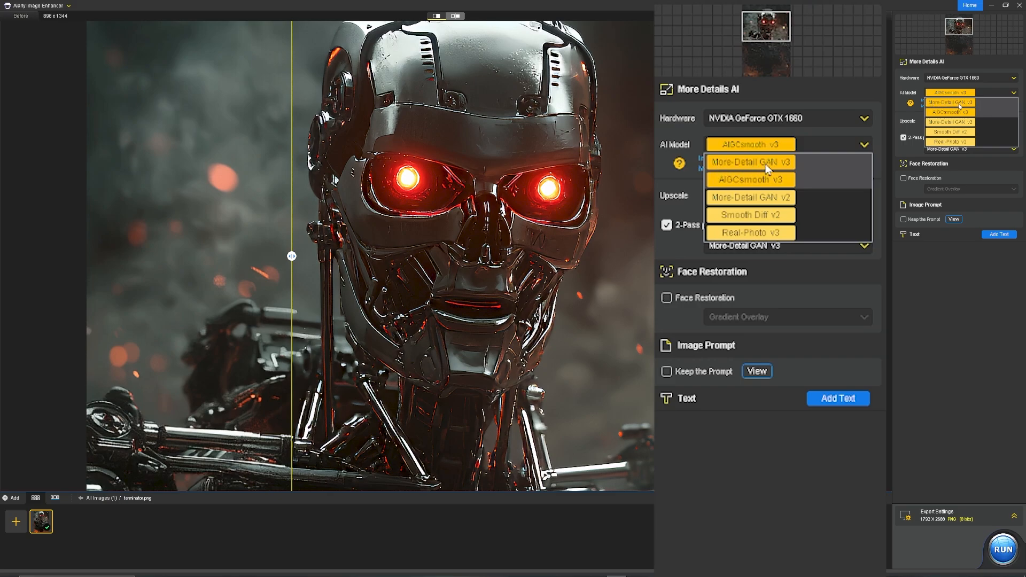
pyautogui.moveTo(750, 215)
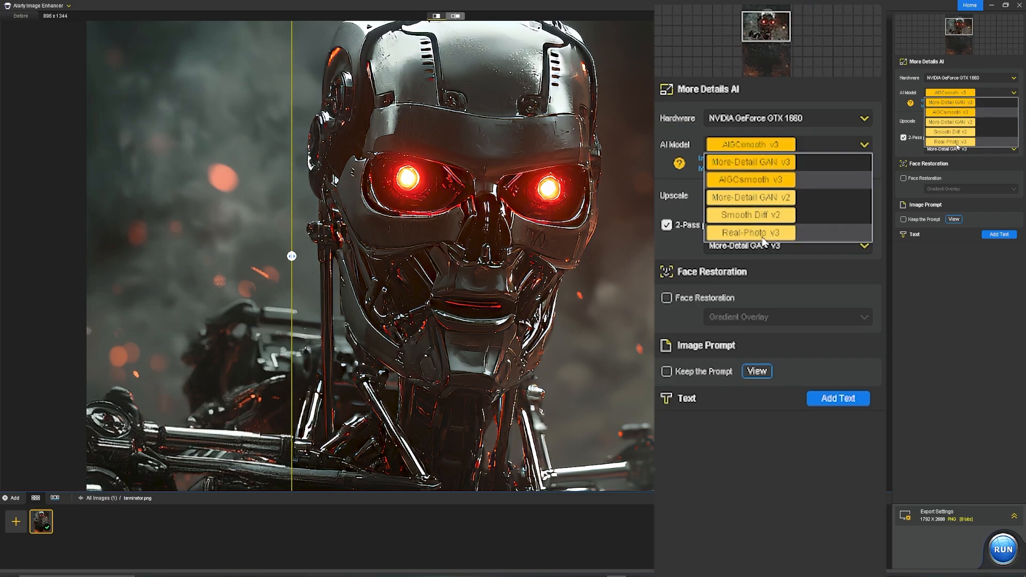
pyautogui.moveTo(760, 197)
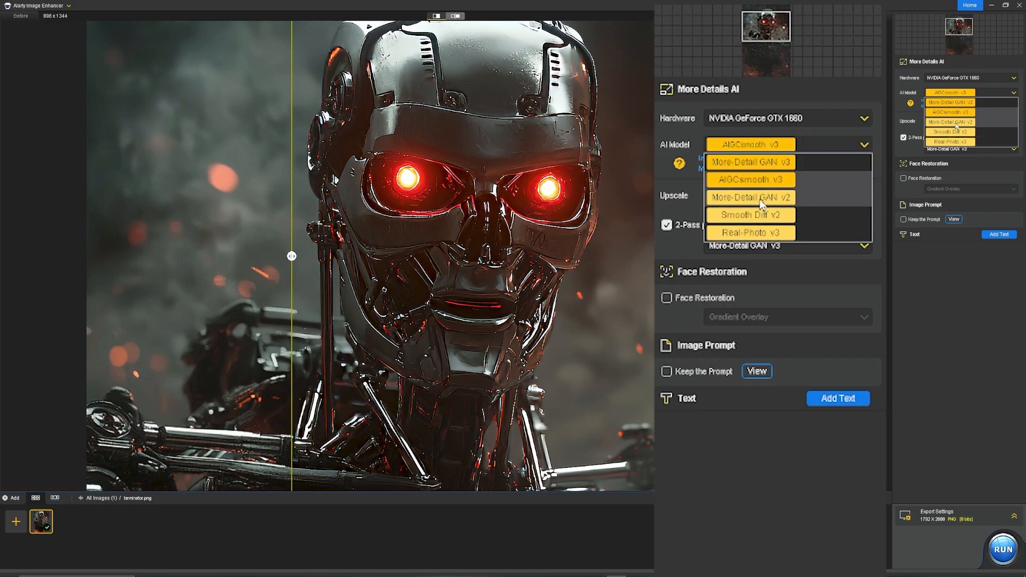
# Switch the AI model to More-Detail GAN v3 and regenerate the robot preview
pyautogui.click(749, 162)
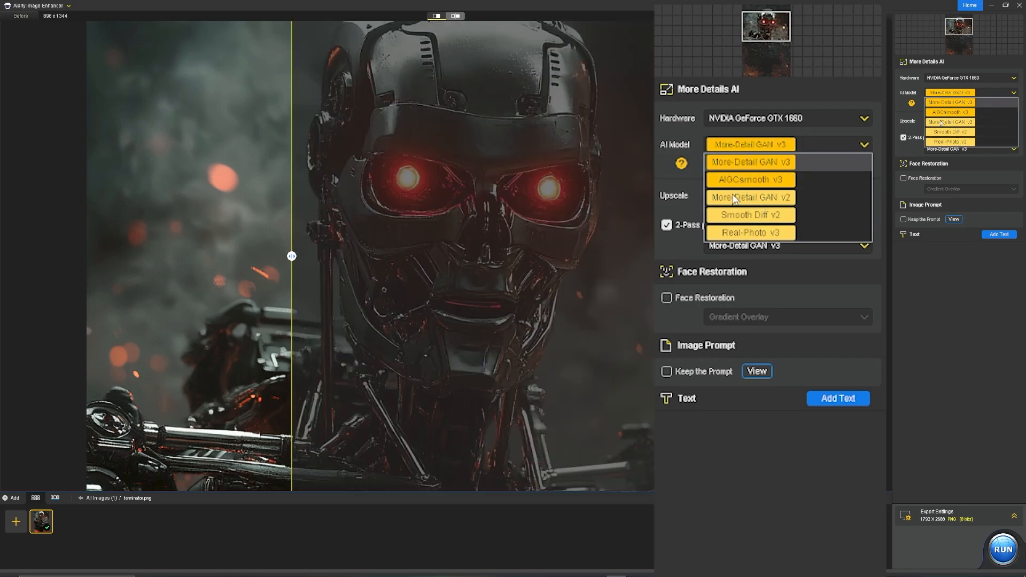
pyautogui.click(1003, 548)
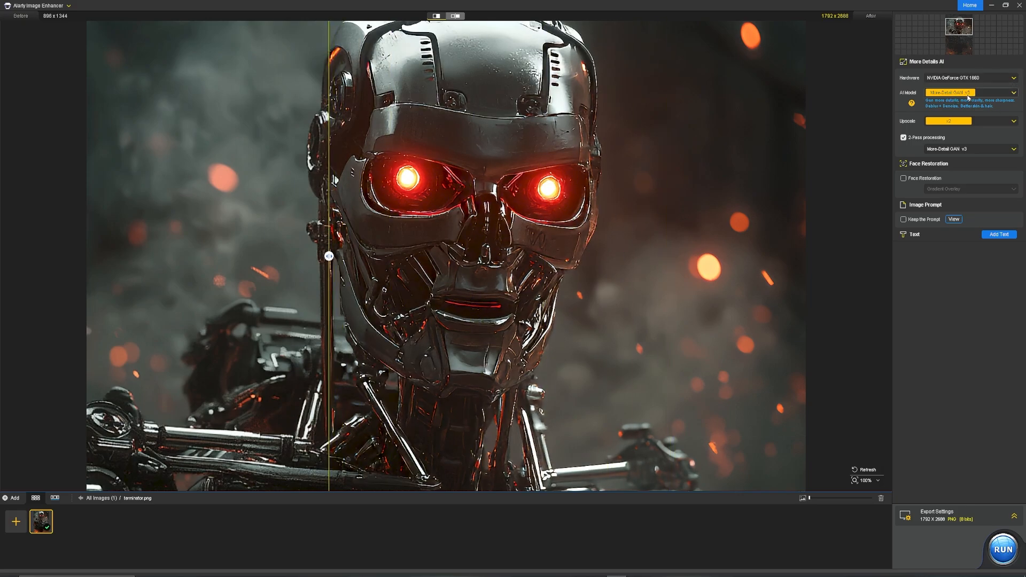
# Switch the robot image's AI model back to AIGCsmooth v3
pyautogui.click(970, 92)
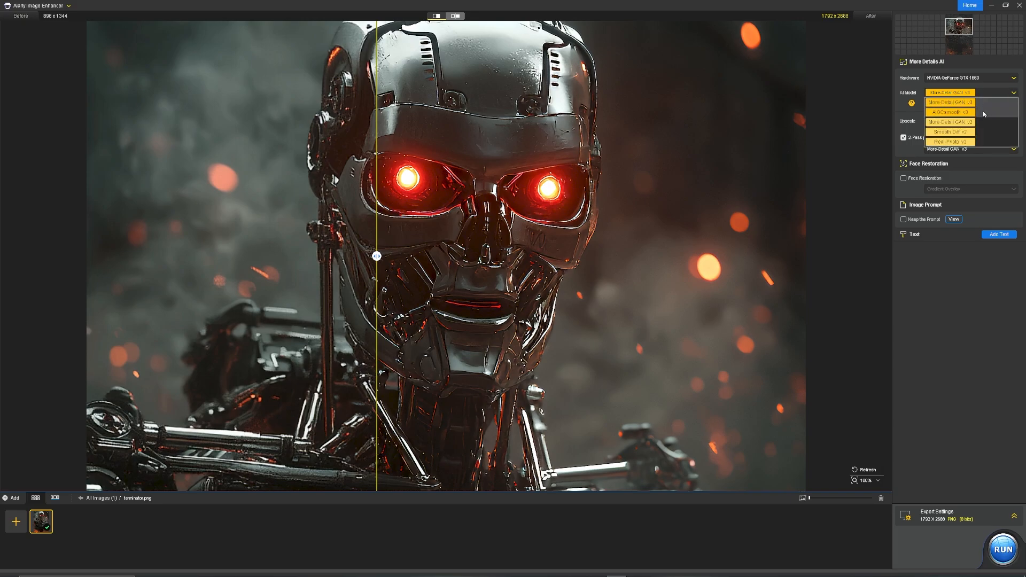
pyautogui.click(949, 112)
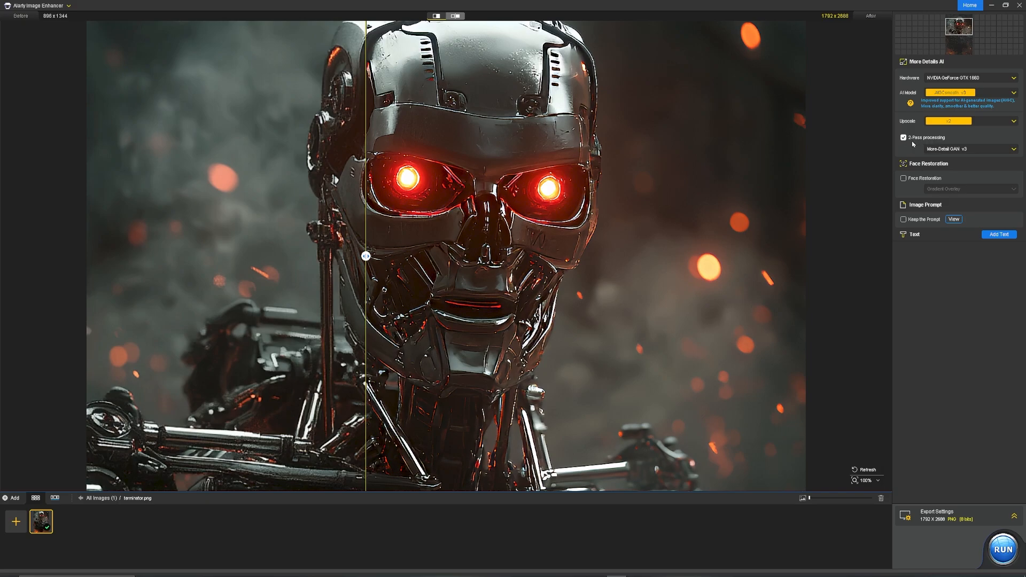
pyautogui.click(1003, 548)
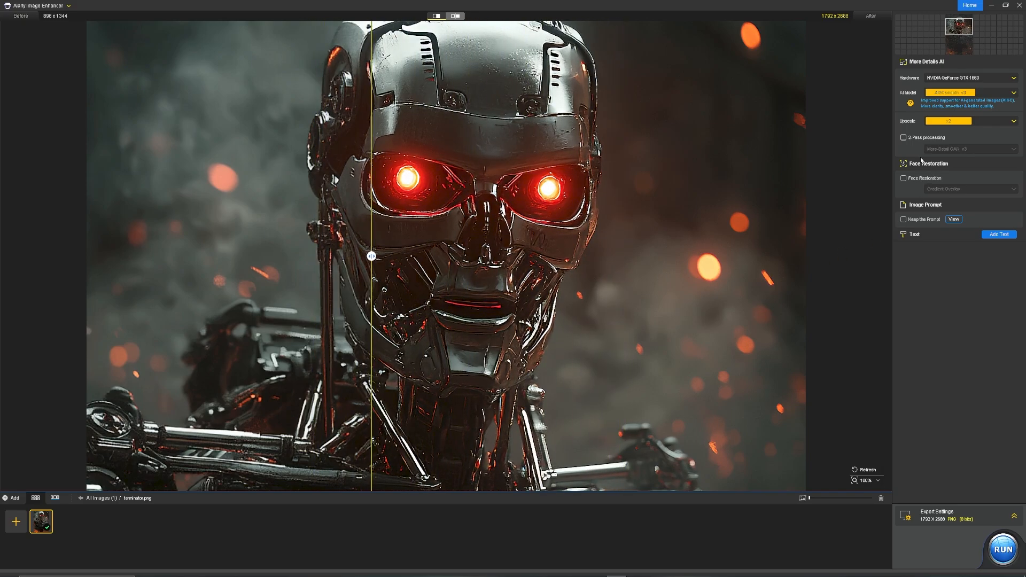
pyautogui.click(904, 138)
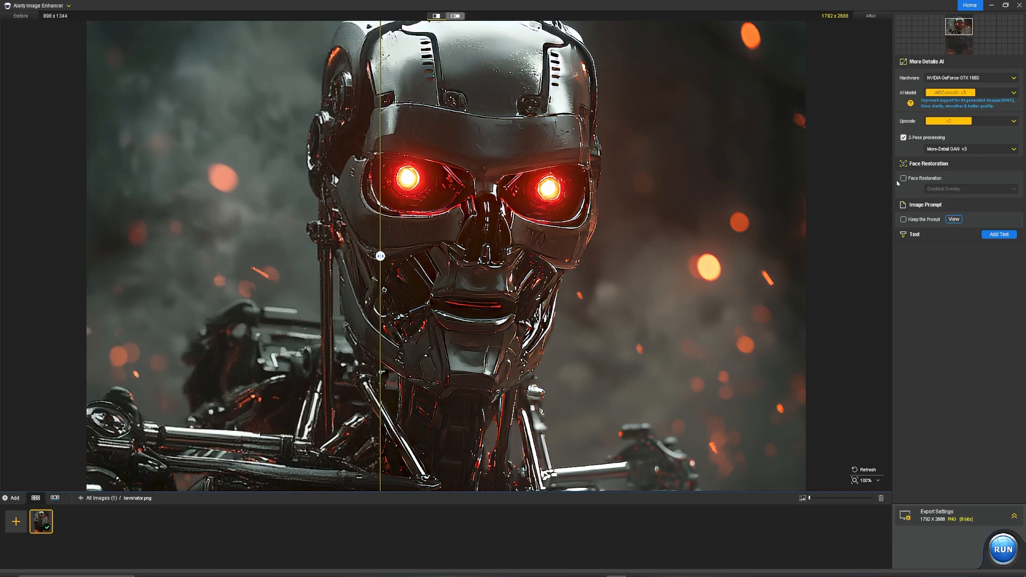
pyautogui.click(904, 138)
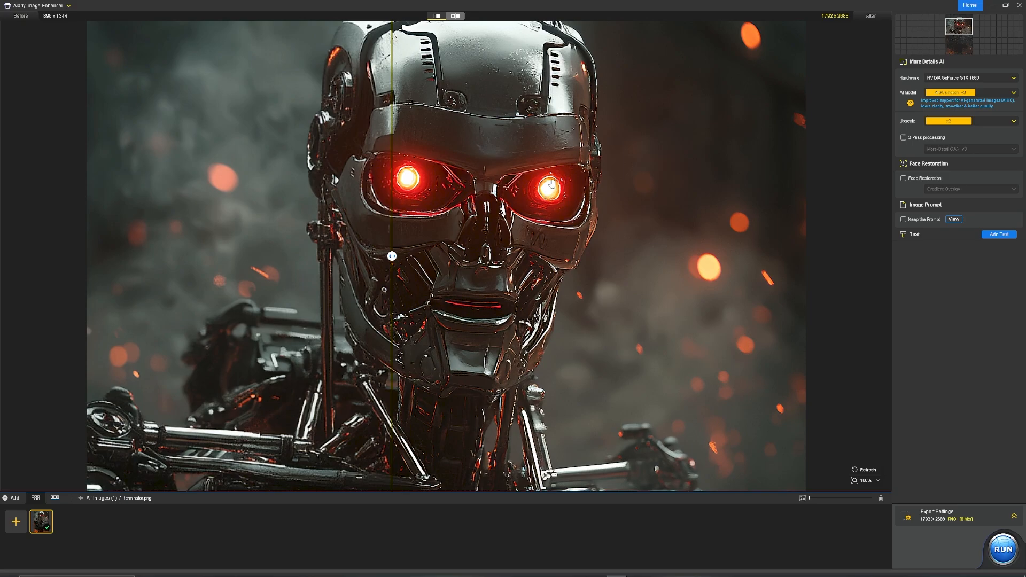
pyautogui.moveTo(943, 193)
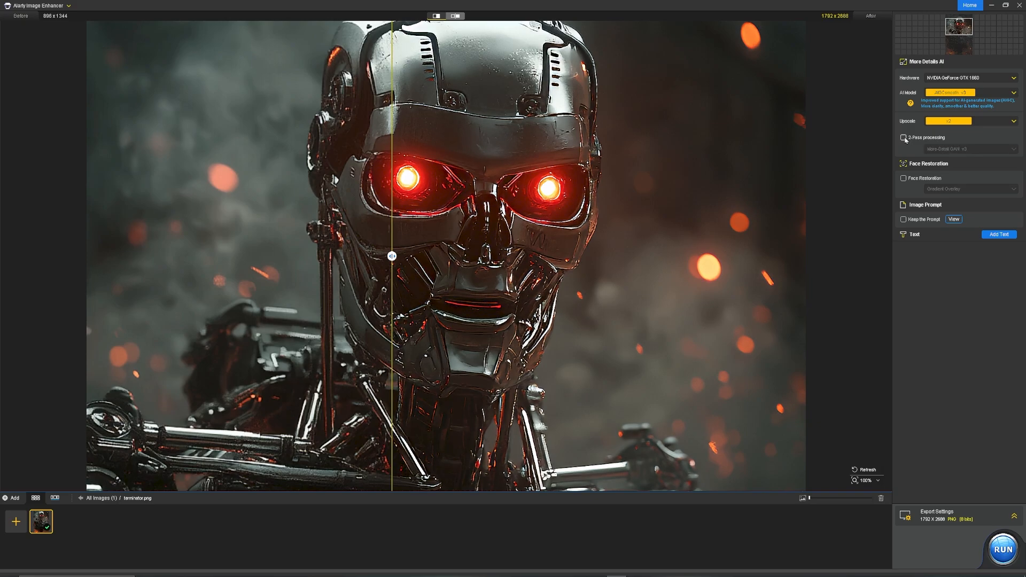
pyautogui.click(903, 137)
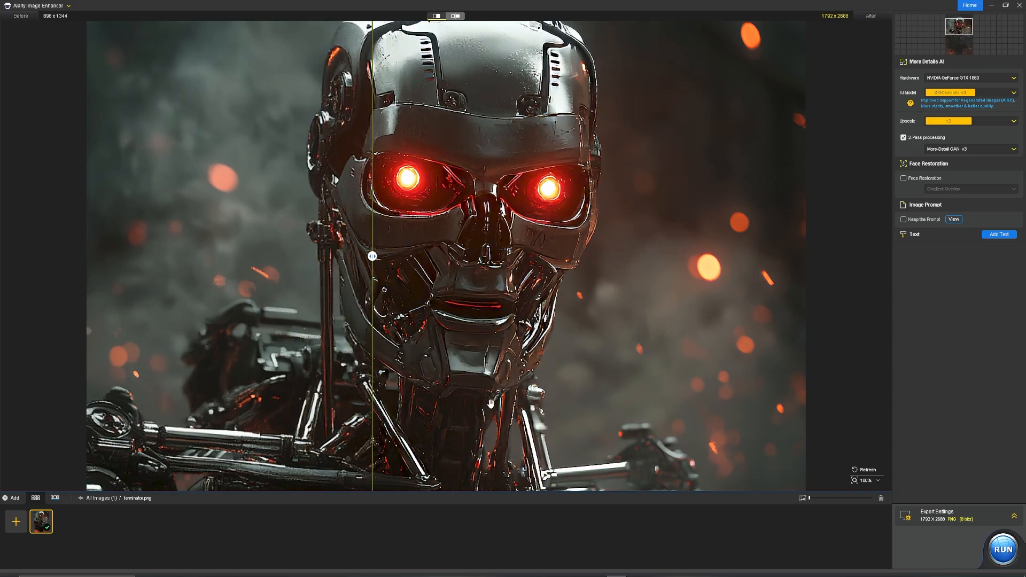
pyautogui.moveTo(687, 394)
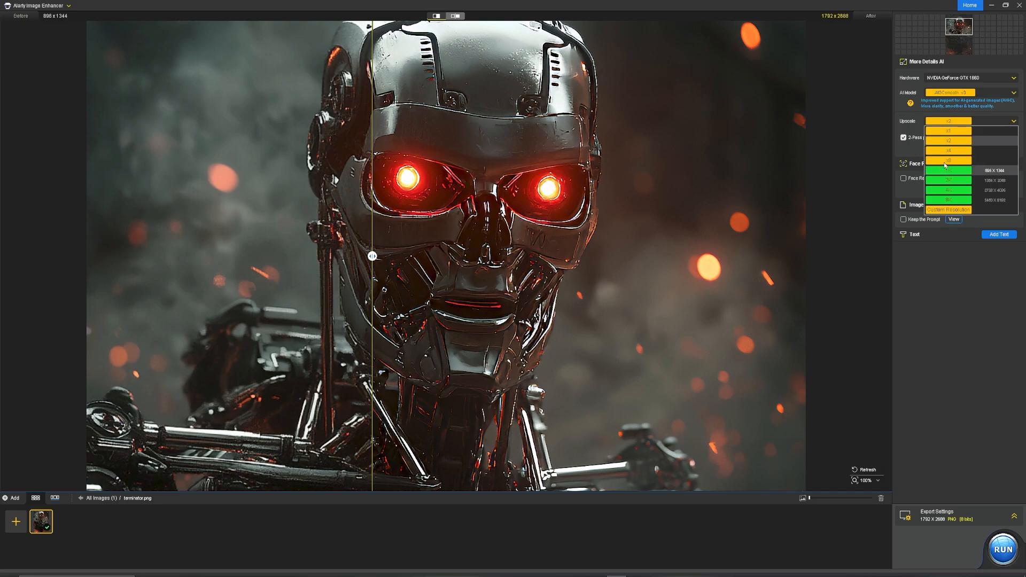
pyautogui.moveTo(954, 200)
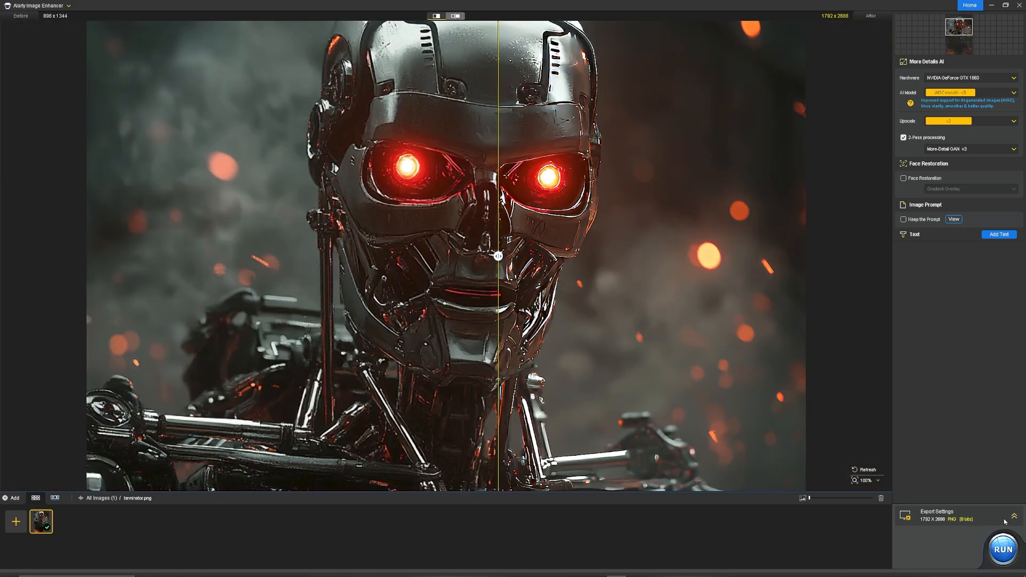
# Set the robot export to JPG at 300 DPI, keeping quality 100
pyautogui.click(1015, 518)
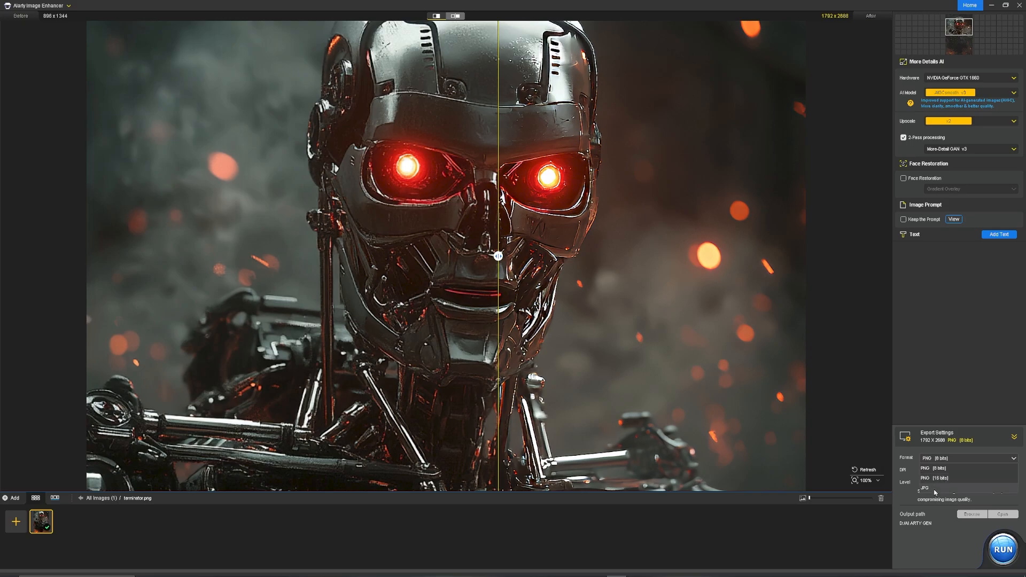
pyautogui.click(923, 487)
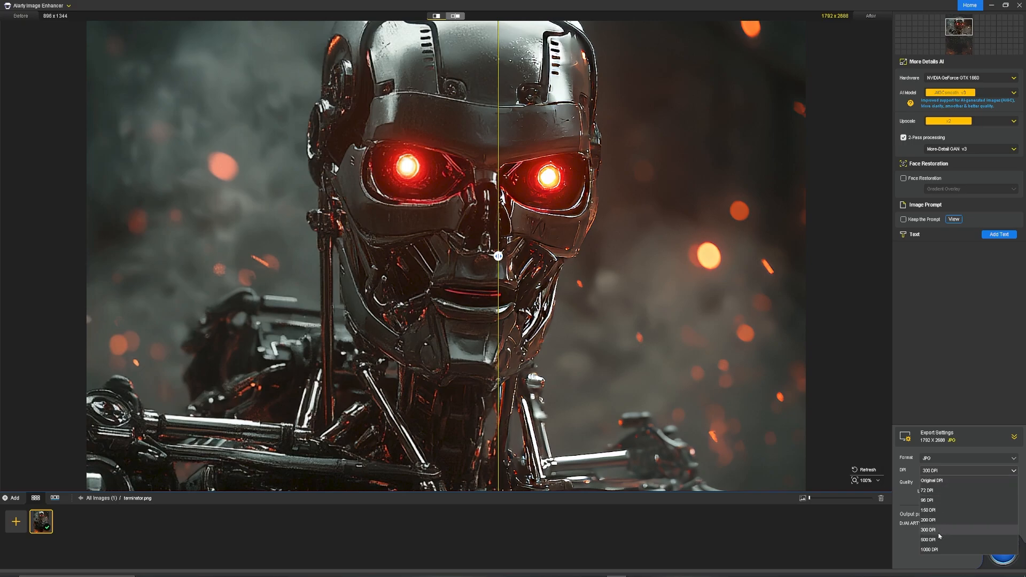
pyautogui.click(927, 529)
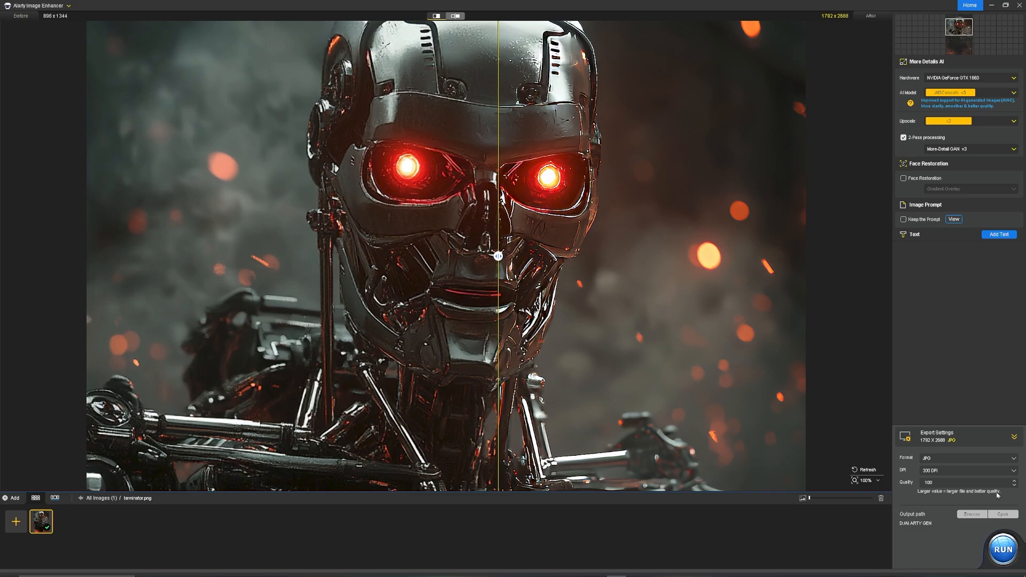
pyautogui.moveTo(915, 529)
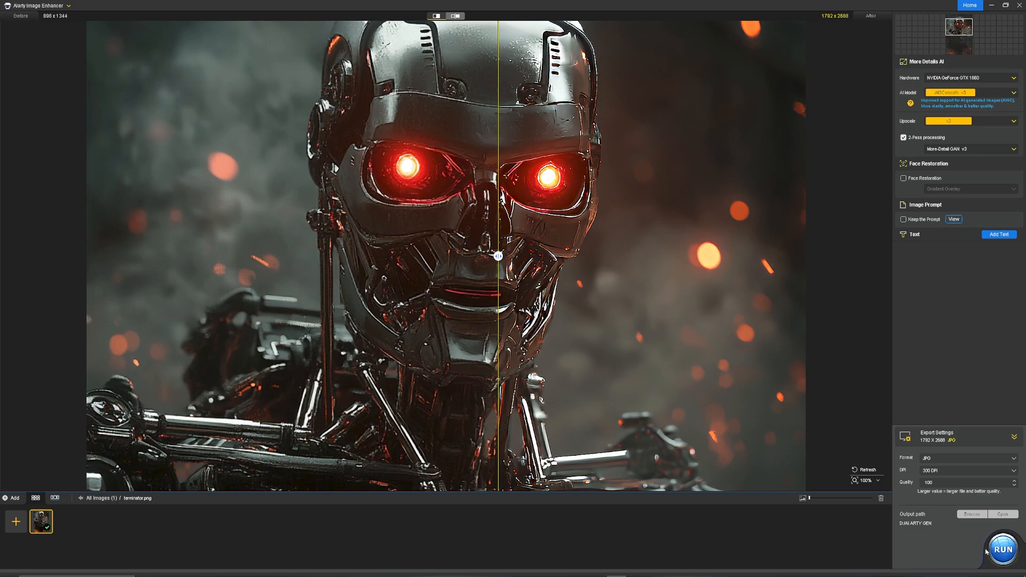
# Run the enhancement and export of the robot image
pyautogui.click(1002, 548)
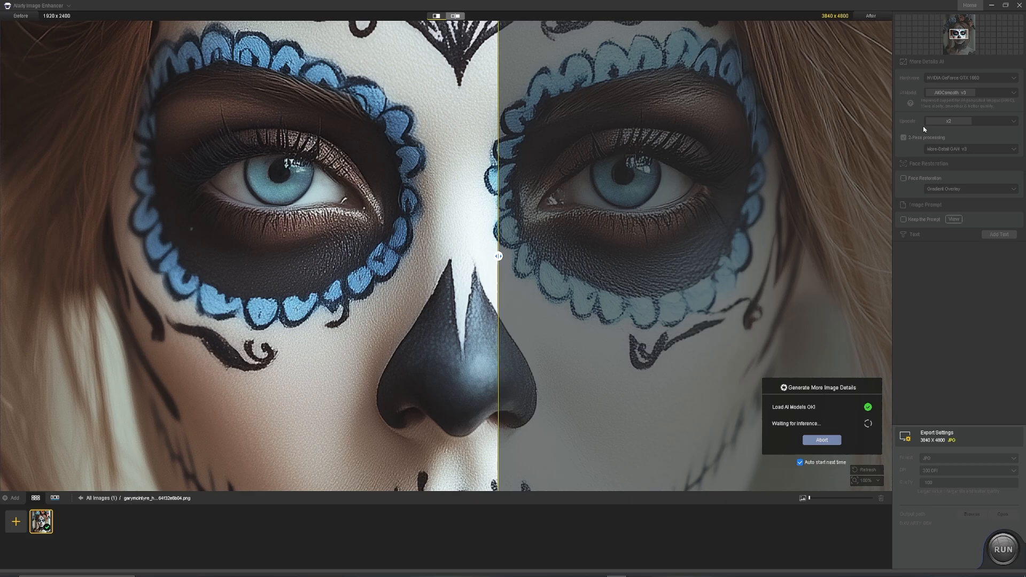
# Review the finished sugar-skull portrait and move on to the tiger close-up's model options
pyautogui.click(821, 440)
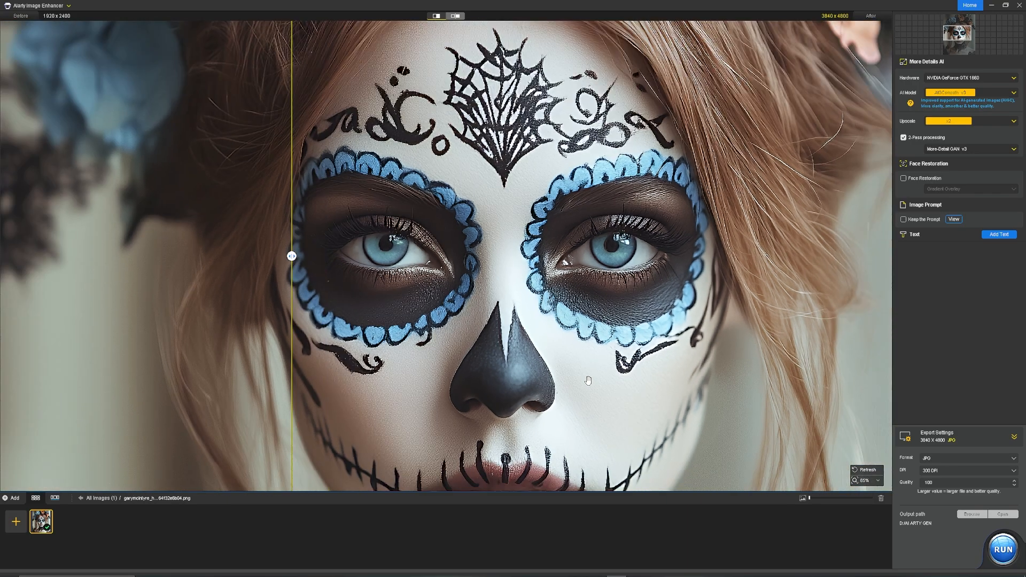
pyautogui.scroll(-3)
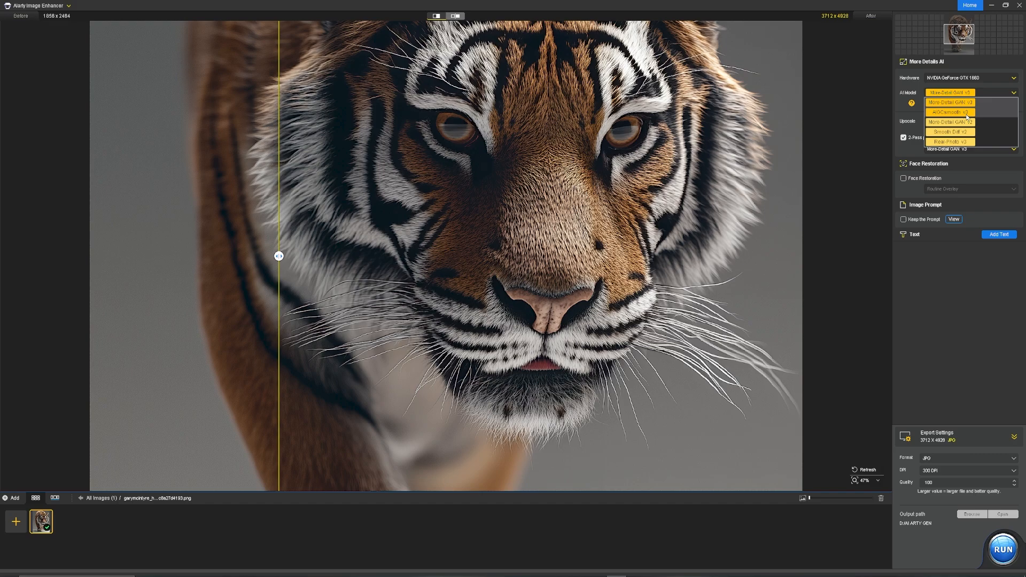
# Choose the compressed-image AI model for the tiger and run its enhancement
pyautogui.click(949, 112)
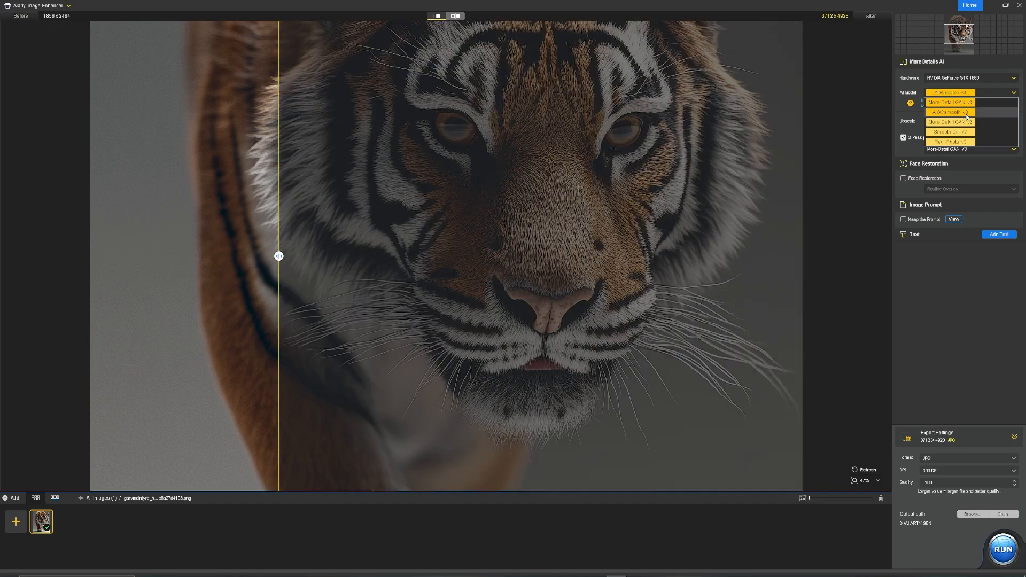
pyautogui.click(1002, 547)
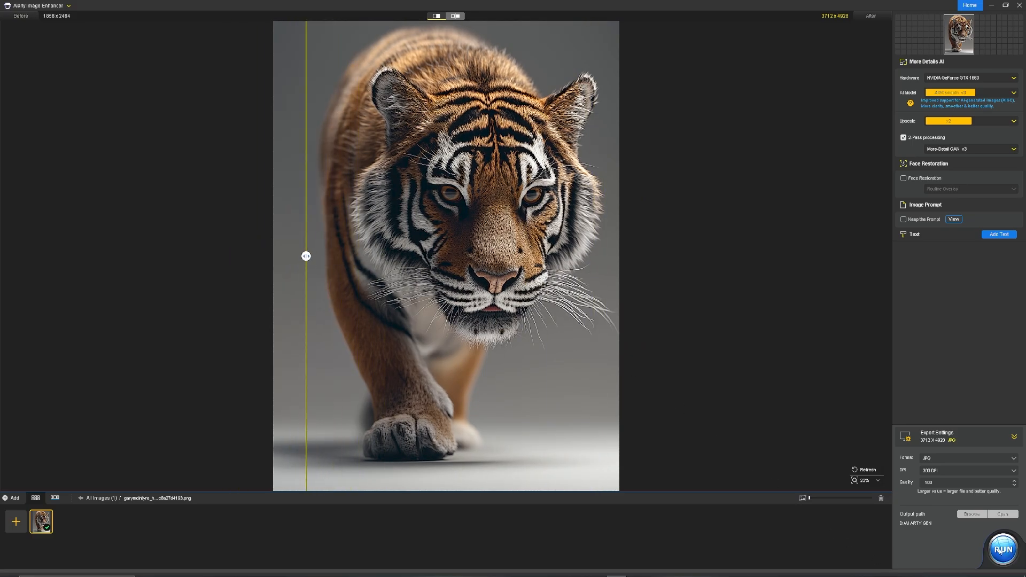
pyautogui.click(1001, 548)
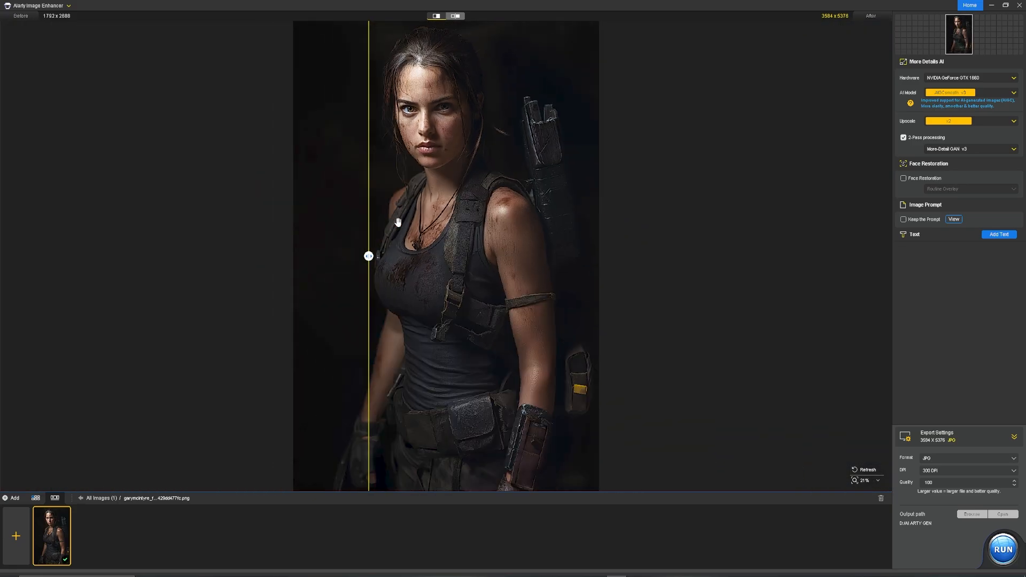
# Run the enhancement of the combat-gear portrait
pyautogui.click(1001, 548)
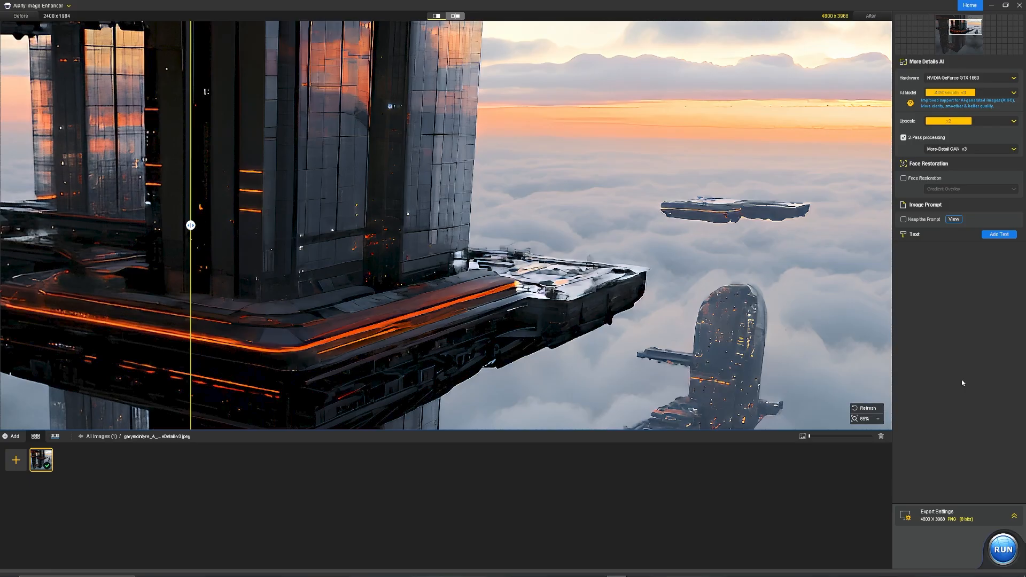
# Add the batch of four images led by the steampunk airship into the image list
pyautogui.click(163, 507)
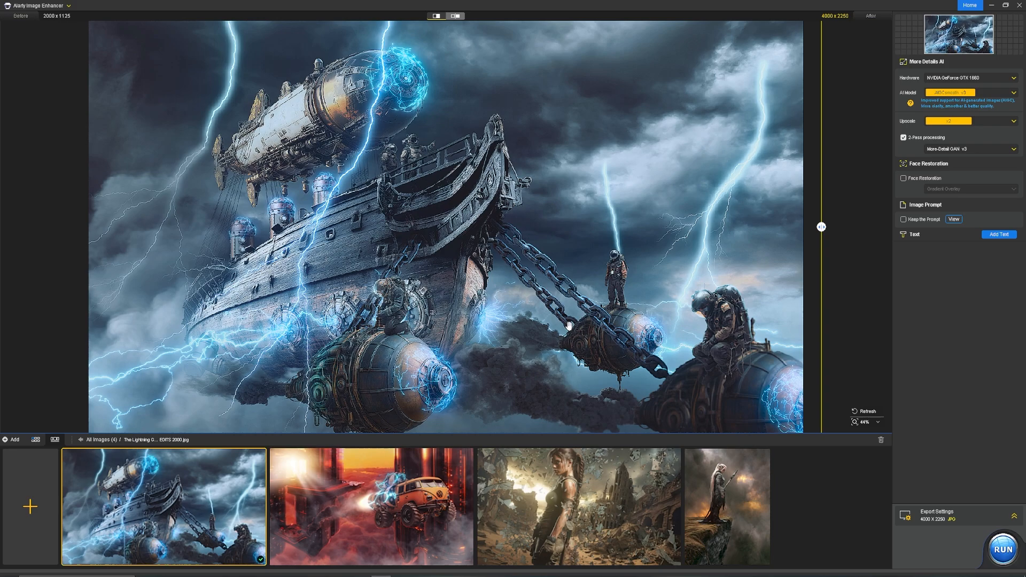
pyautogui.moveTo(694, 254)
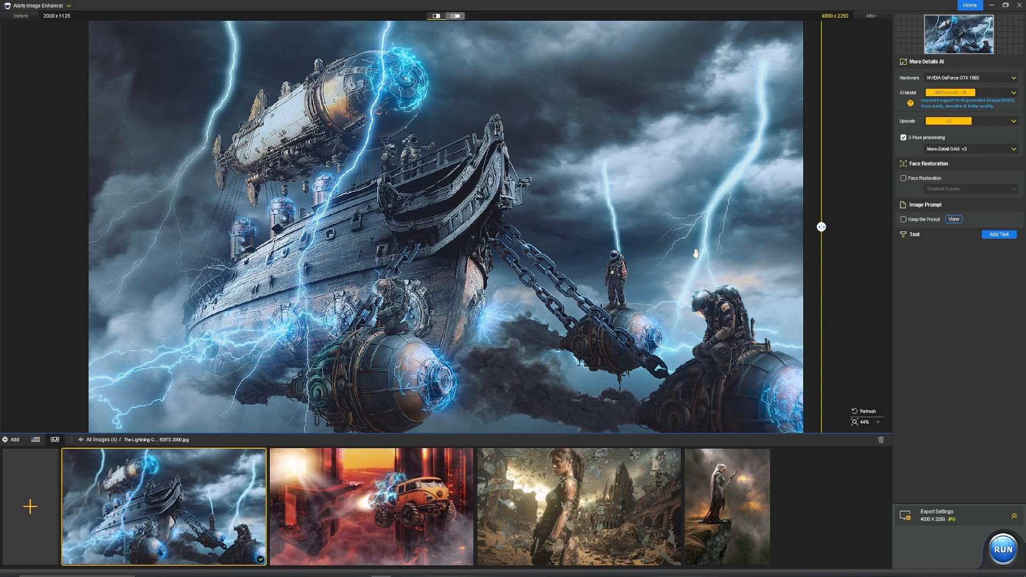
pyautogui.moveTo(147, 62)
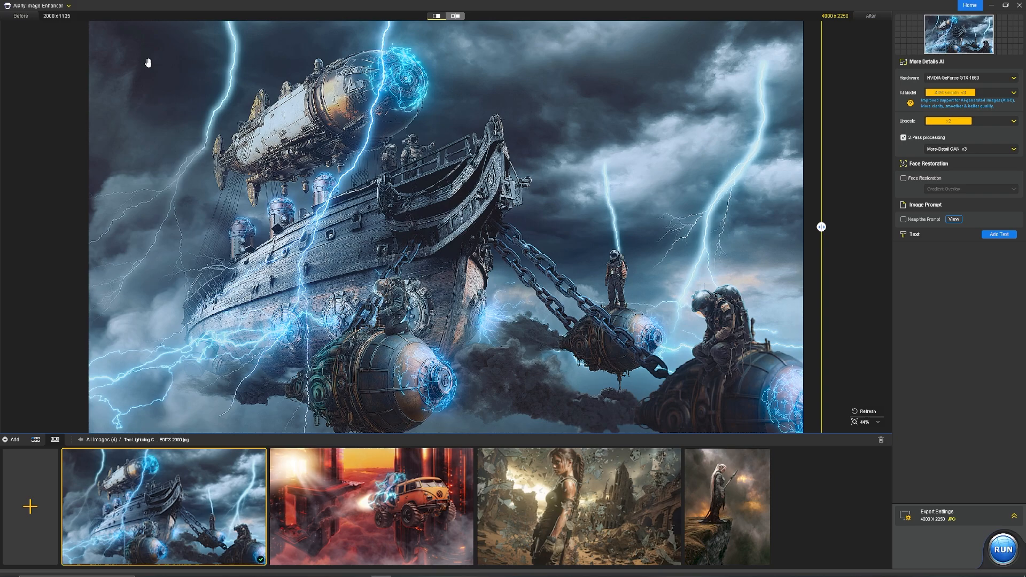
pyautogui.moveTo(735, 353)
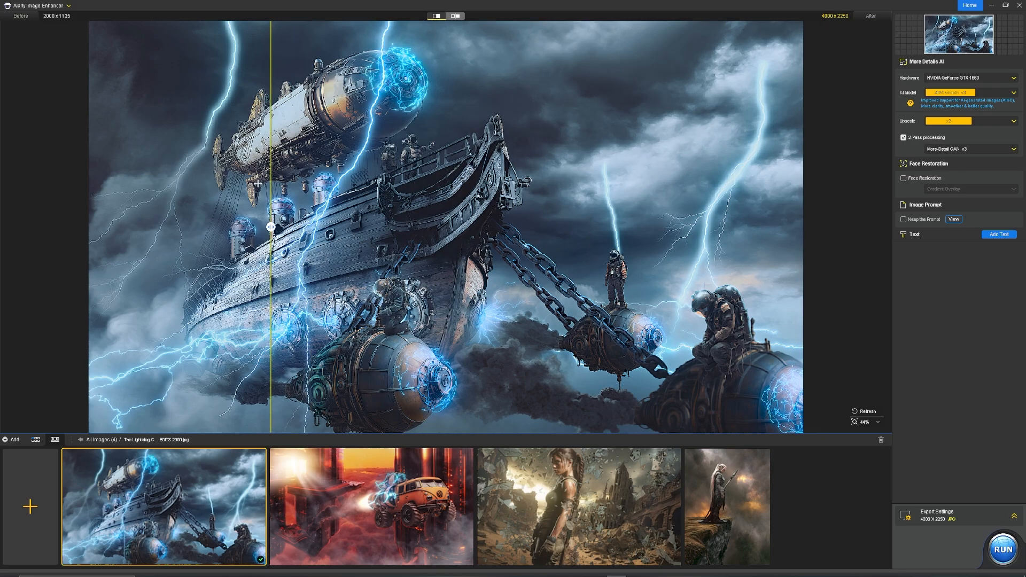
# Slide the before/after divider across the airship, then view the flying van and the woman among ruins
pyautogui.moveTo(270, 227); pyautogui.dragTo(106, 227)
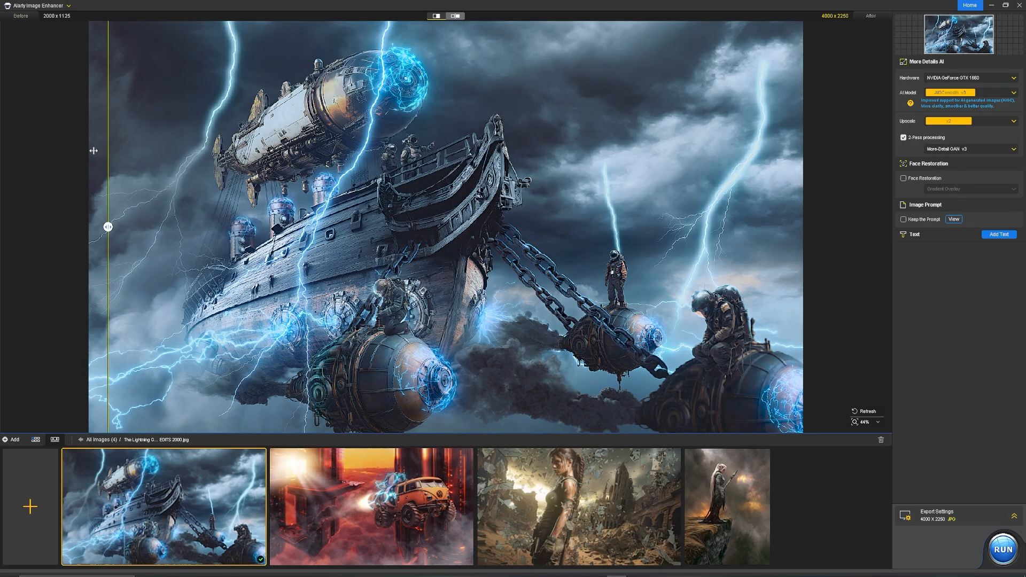
pyautogui.moveTo(108, 227); pyautogui.dragTo(254, 226)
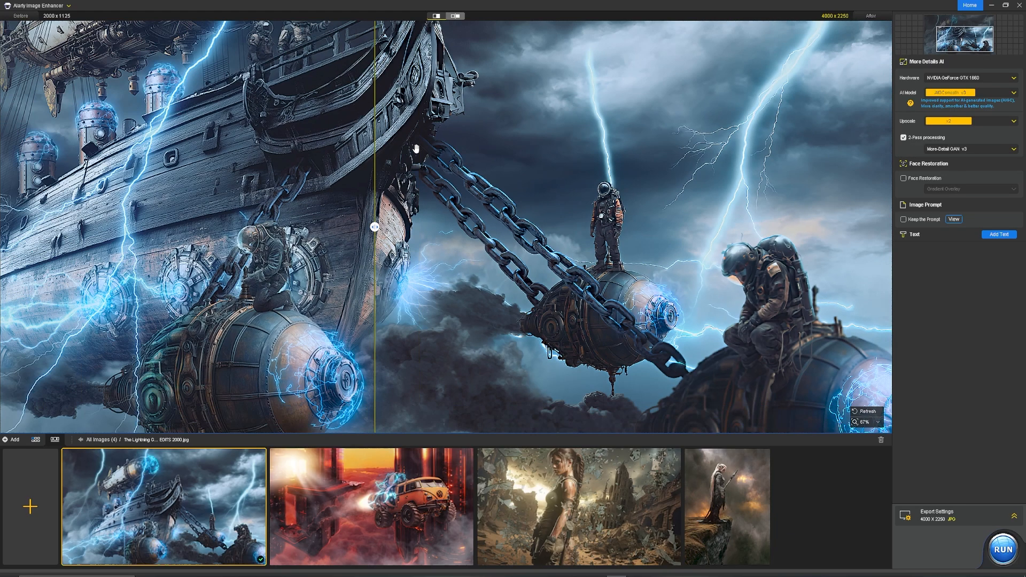
pyautogui.click(371, 505)
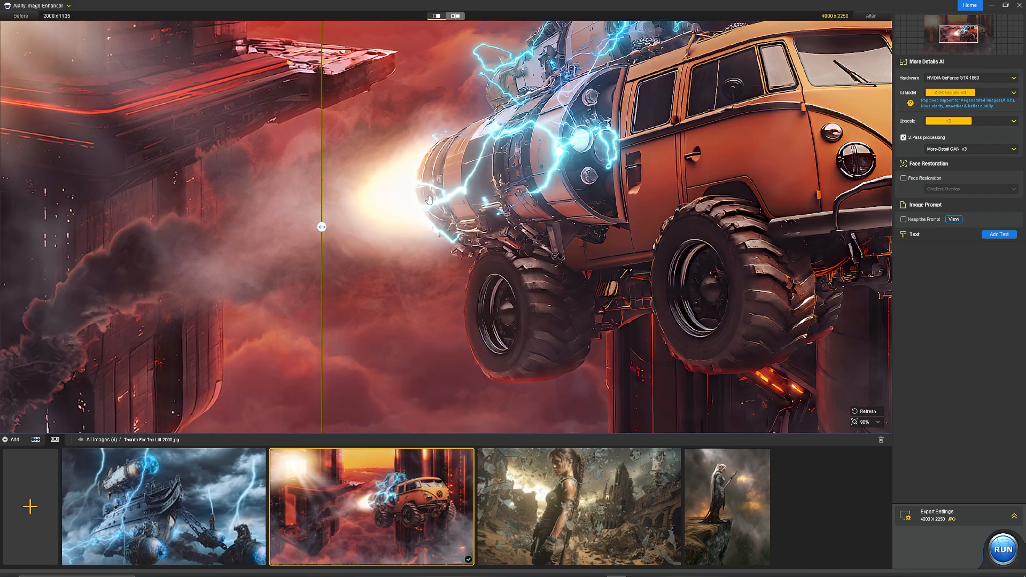
pyautogui.click(578, 506)
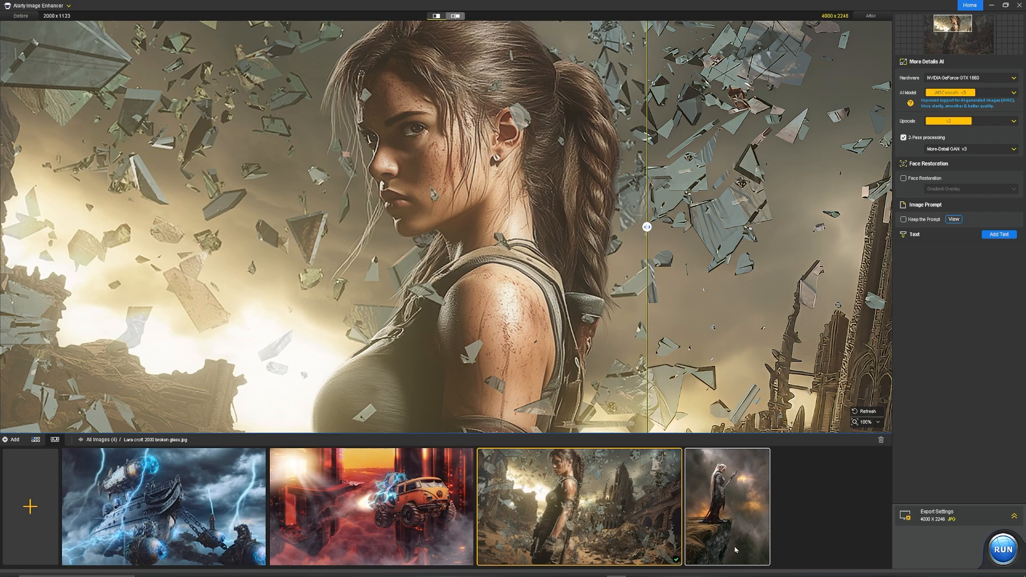
# Switch to the cliff-top armoured warrior image, set for 3016 x 4000 JPG output
pyautogui.click(727, 505)
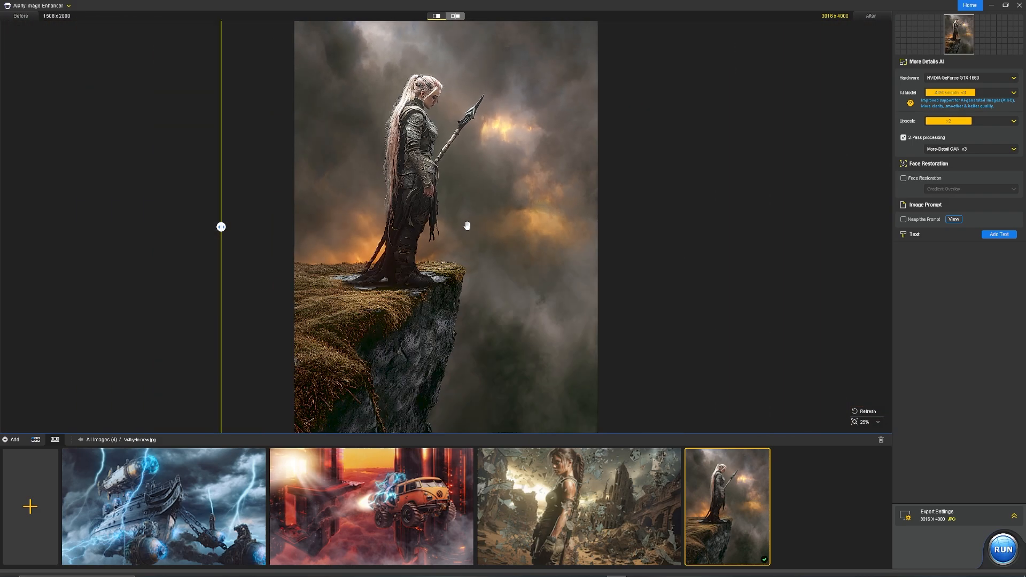
pyautogui.moveTo(336, 366)
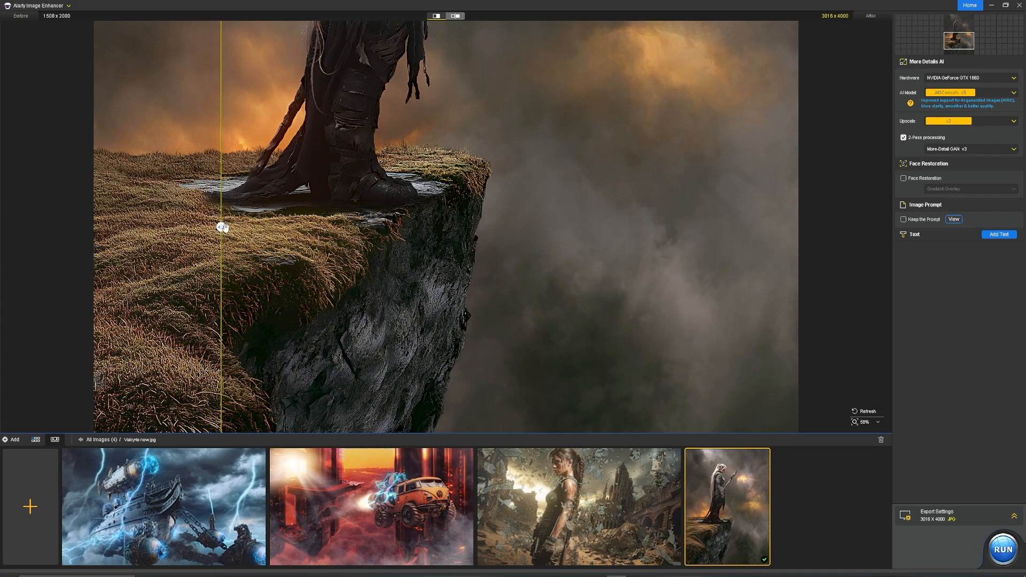
pyautogui.moveTo(222, 226); pyautogui.dragTo(107, 227)
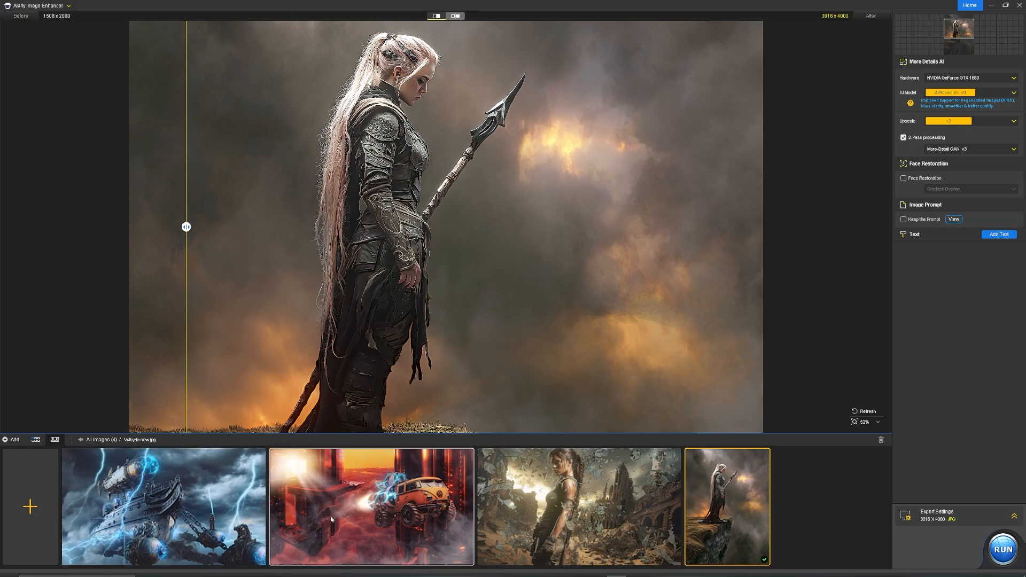
pyautogui.moveTo(86, 498)
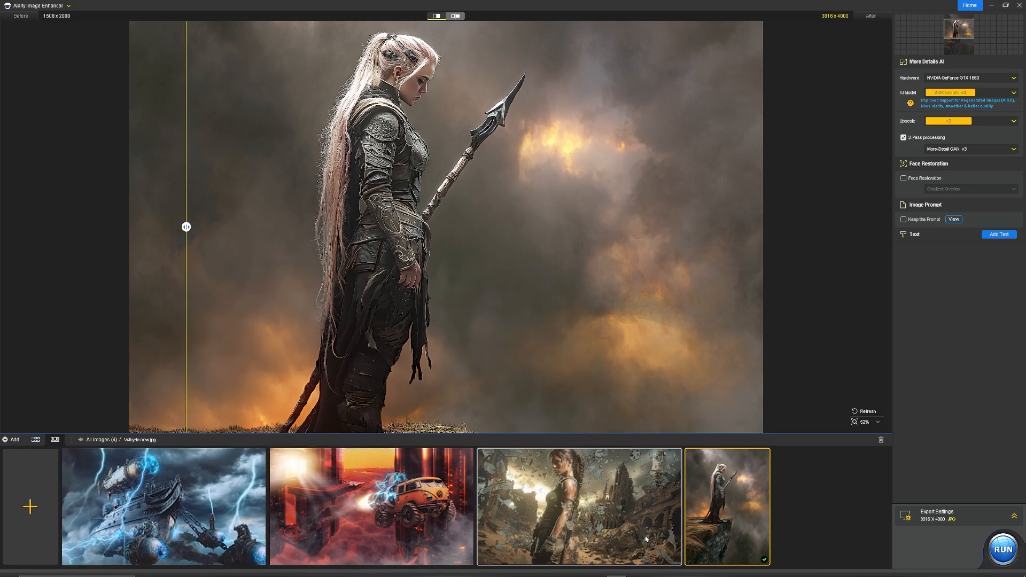
pyautogui.moveTo(802, 522)
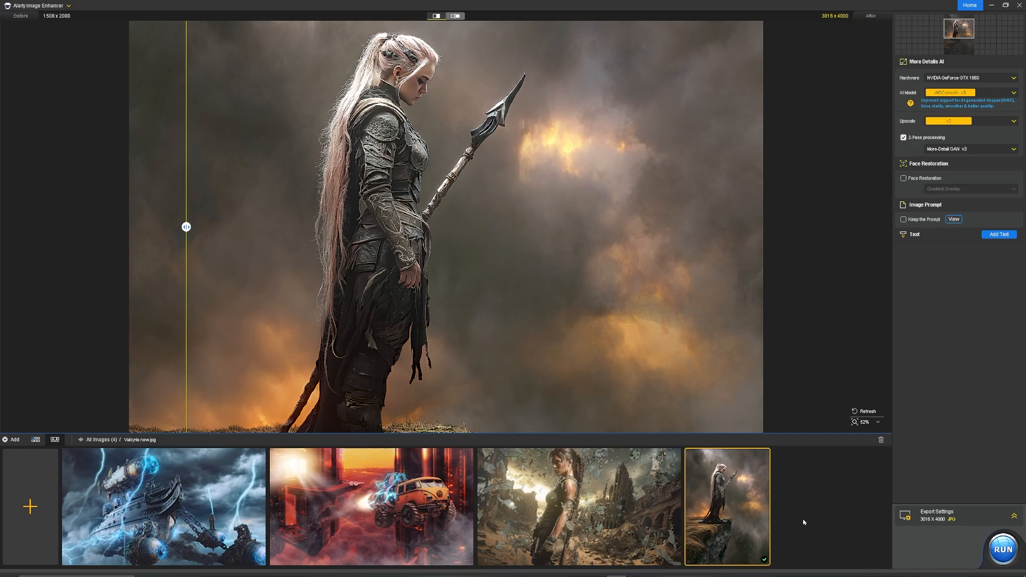
pyautogui.moveTo(768, 497)
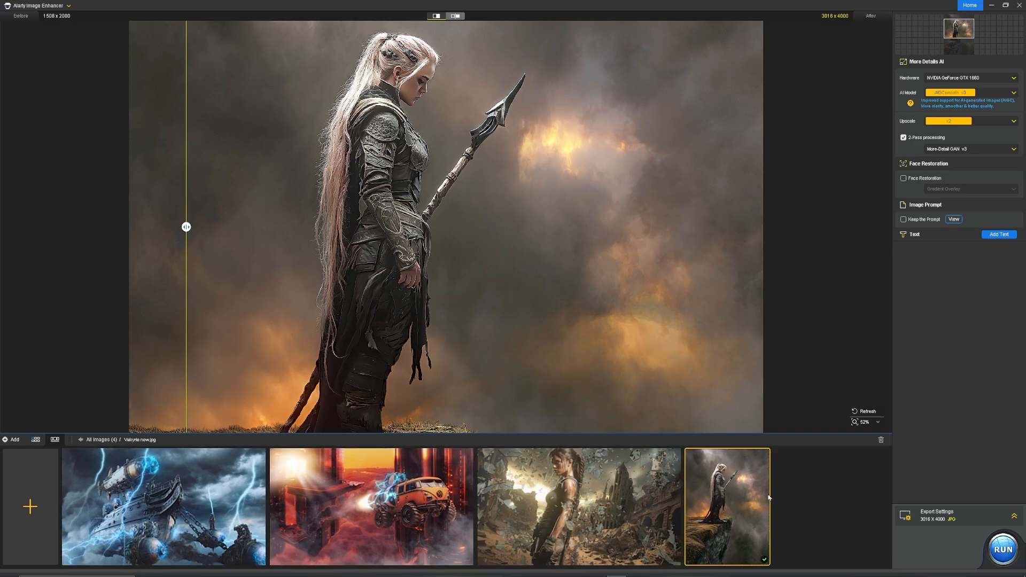
# Flip between the van and ruins thumbnails, settling on the orange flying van for single export
pyautogui.click(371, 506)
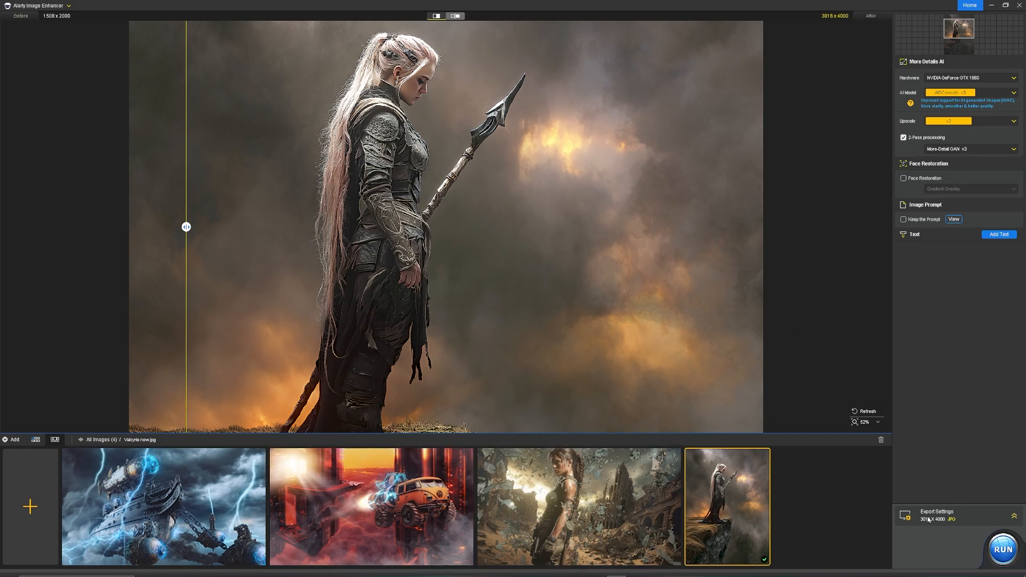
pyautogui.click(578, 505)
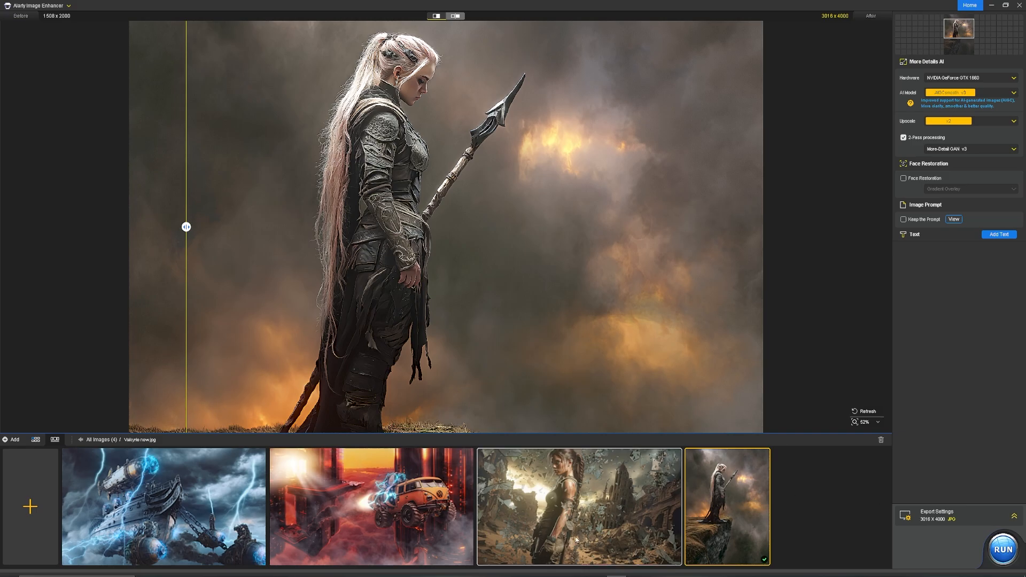
pyautogui.click(371, 506)
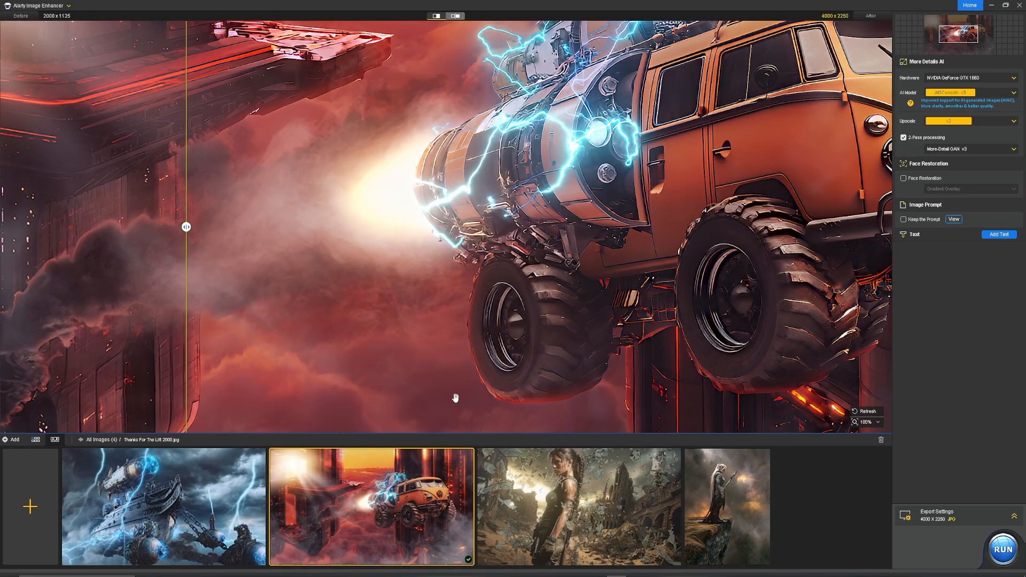
pyautogui.moveTo(499, 179)
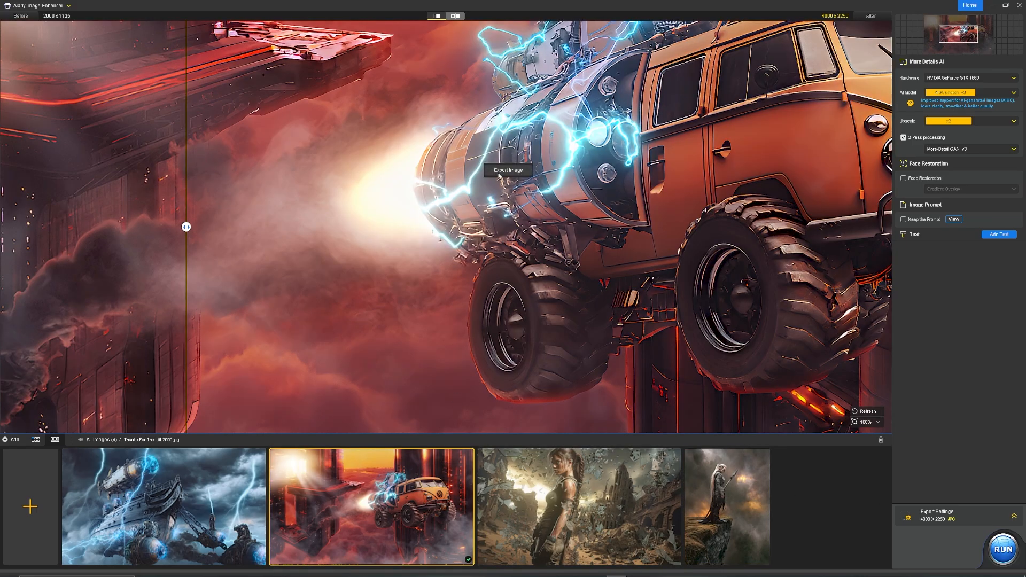